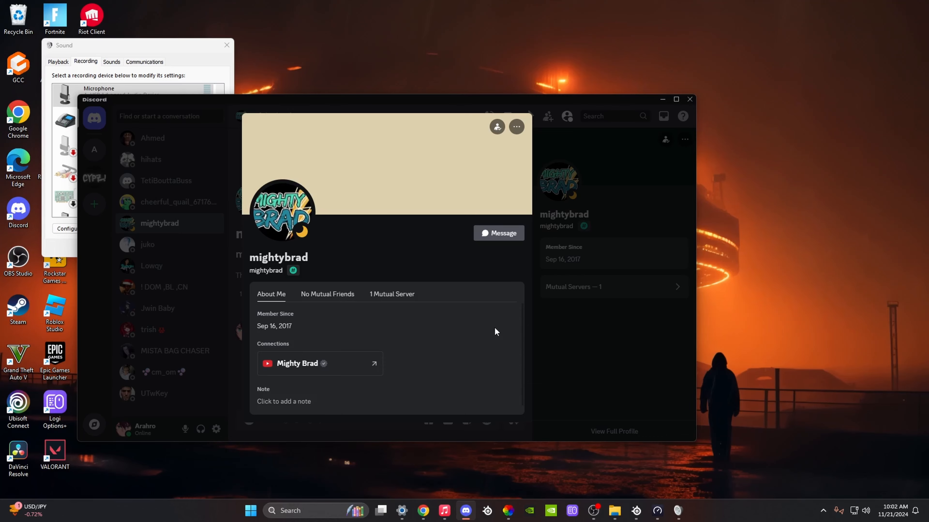
Step: Dismiss the friend's profile card and go into User Settings to reach Connections
click(498, 233)
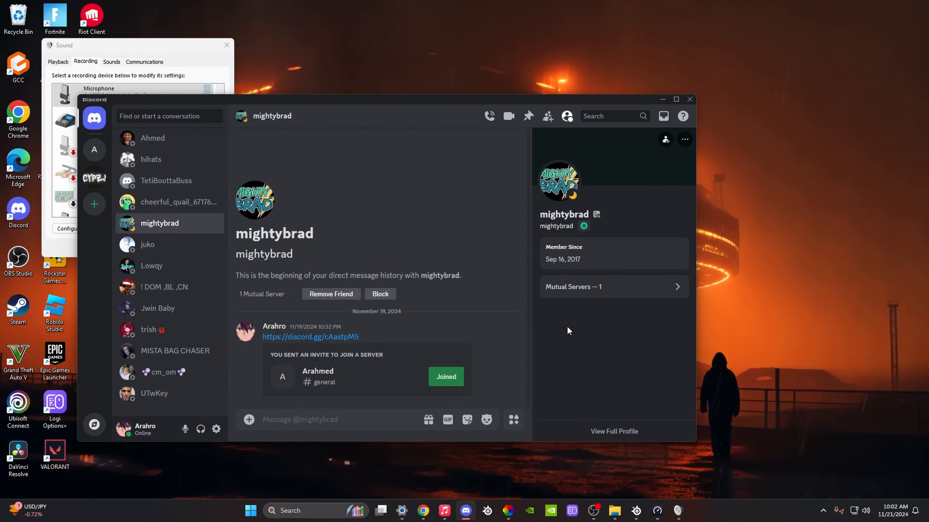
mouse_move(216, 429)
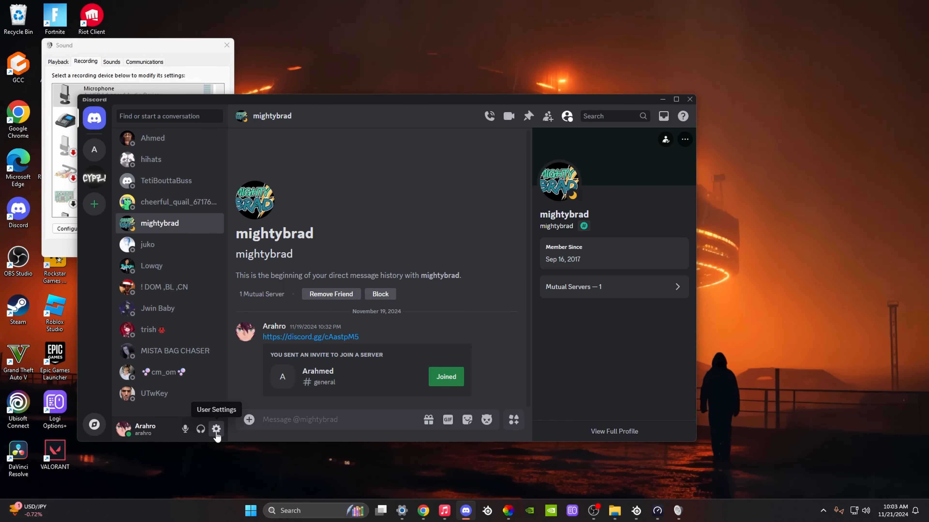
click(216, 429)
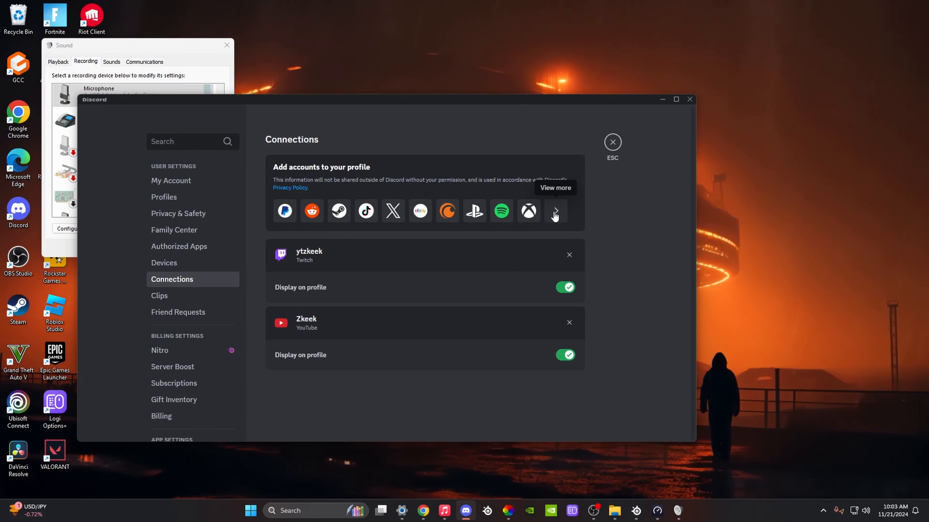
Step: View the full Add Connection service list, then close it without linking anything new
click(554, 211)
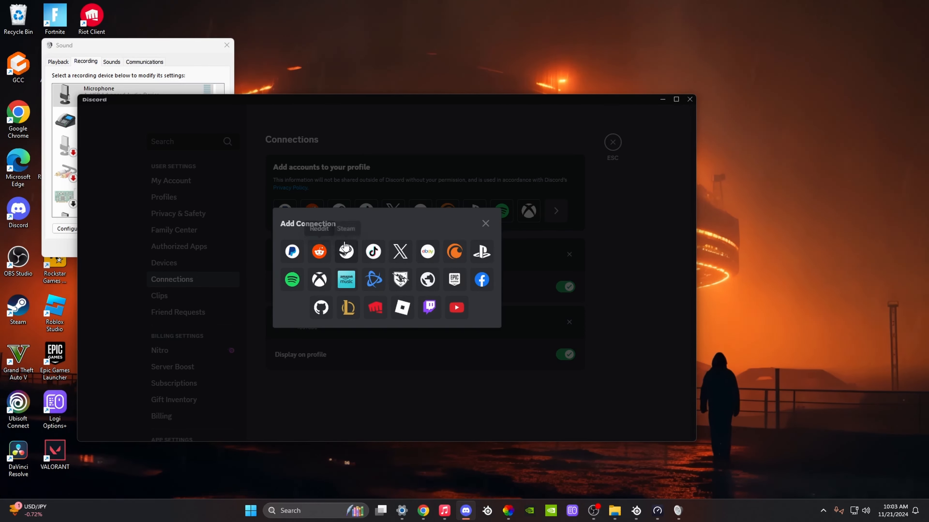
mouse_move(472, 201)
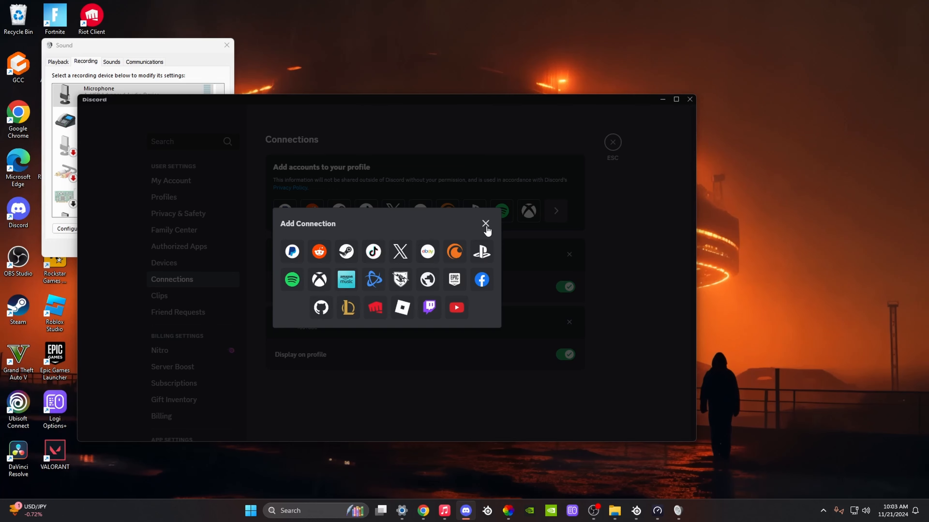
click(485, 224)
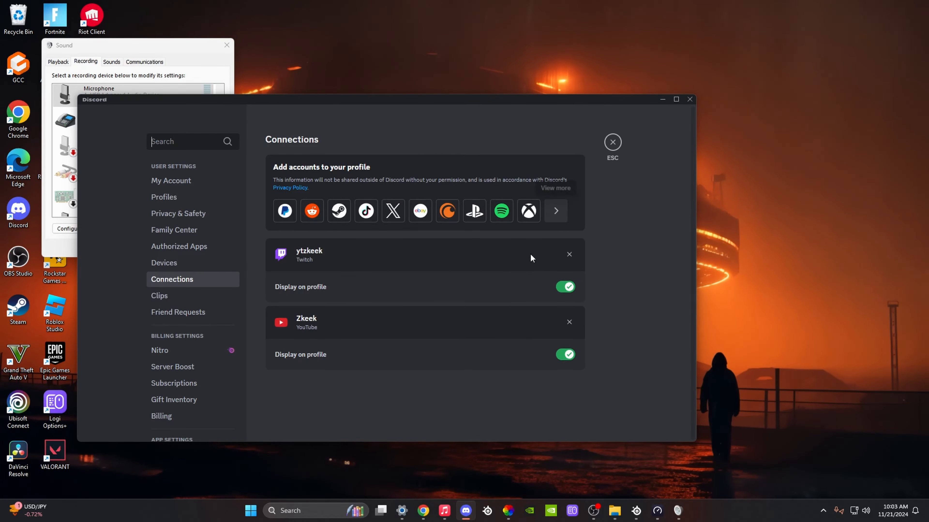
mouse_move(331, 250)
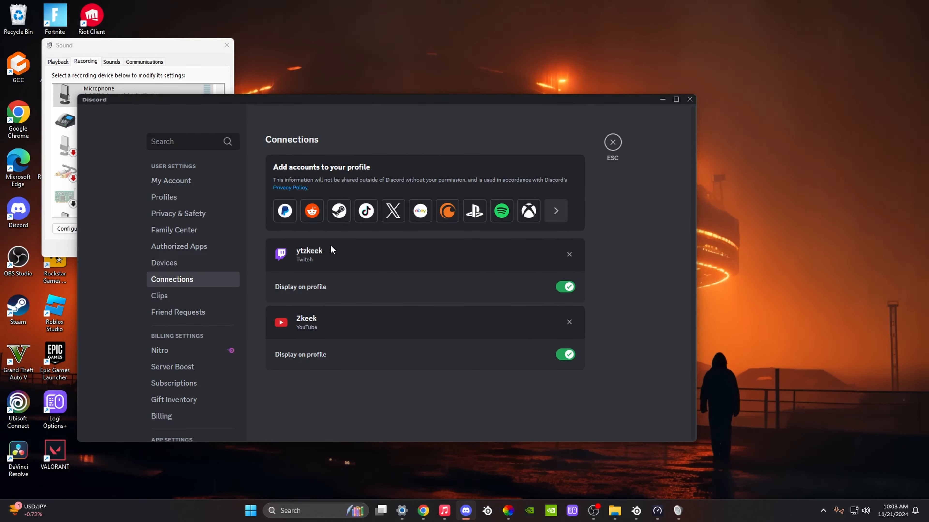
mouse_move(385, 280)
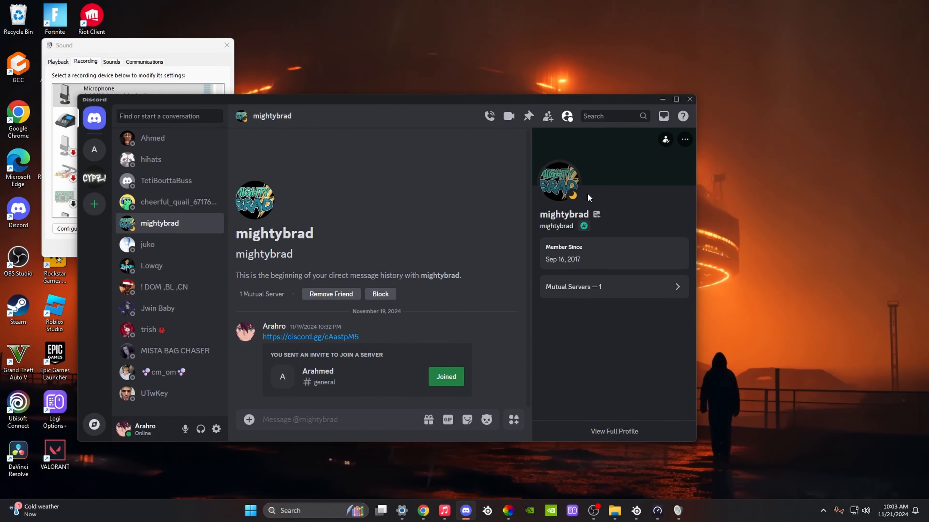
mouse_move(592, 198)
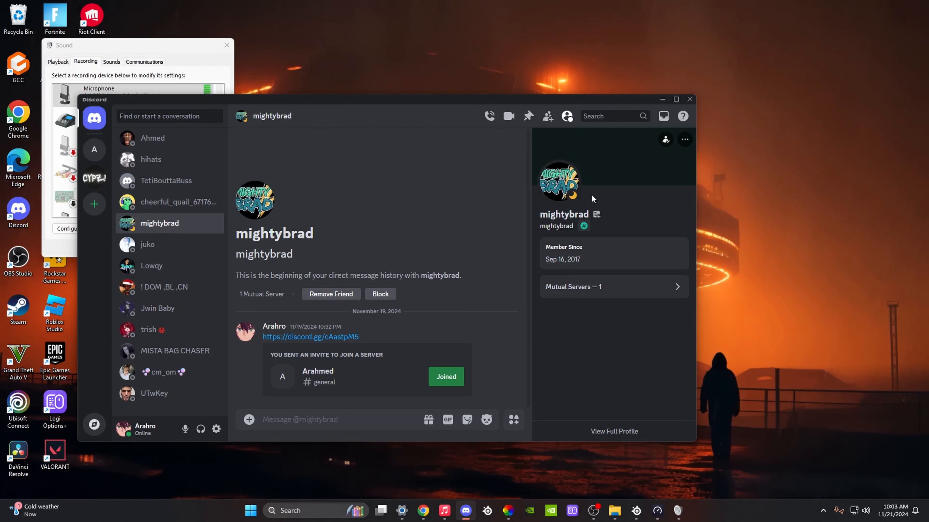